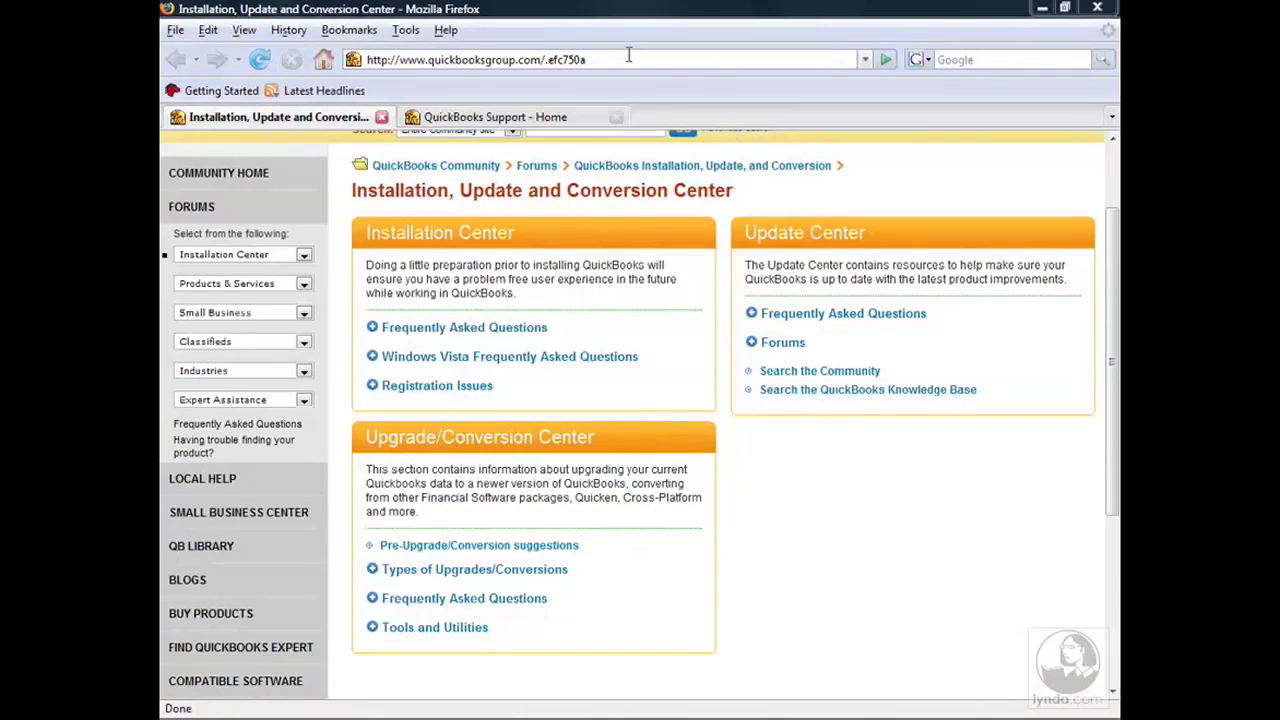
{"action": "mouse_move", "coordinate": [775, 486]}
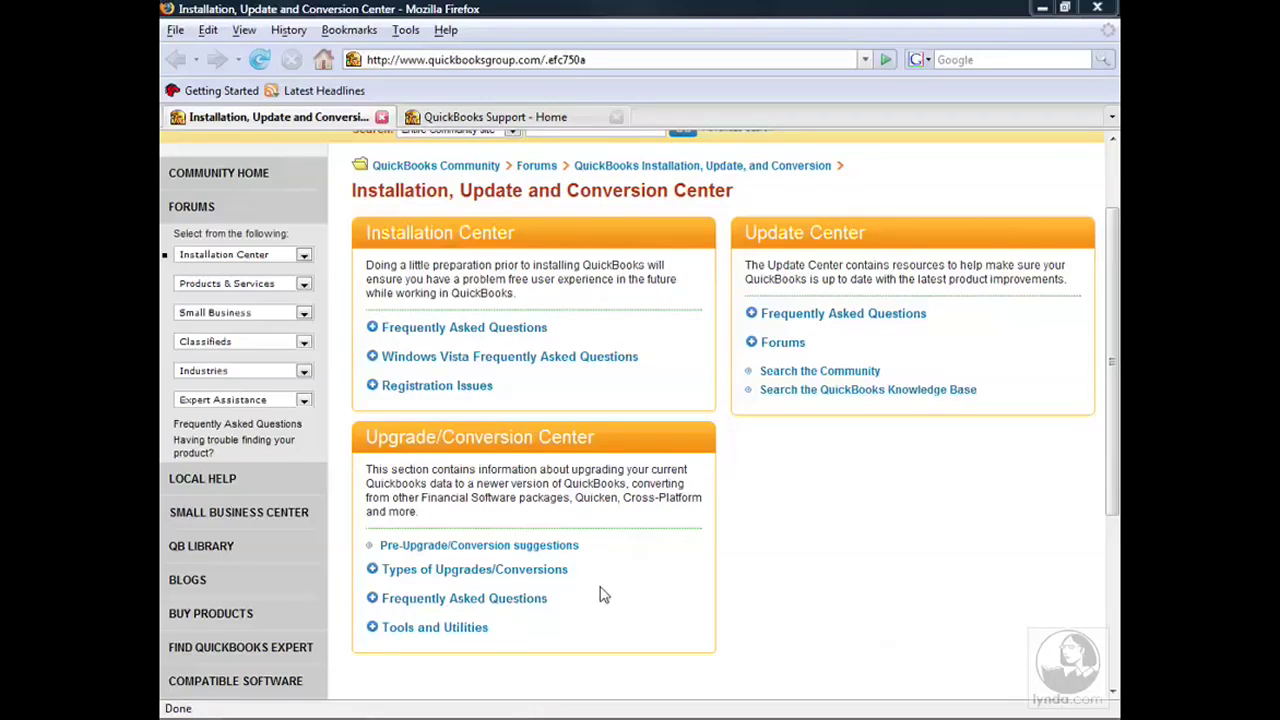
Step: Switch to the 'QuickBooks Support - Home' tab showing QuickBooks Pro 2007 support
{"action": "left_click", "coordinate": [495, 117]}
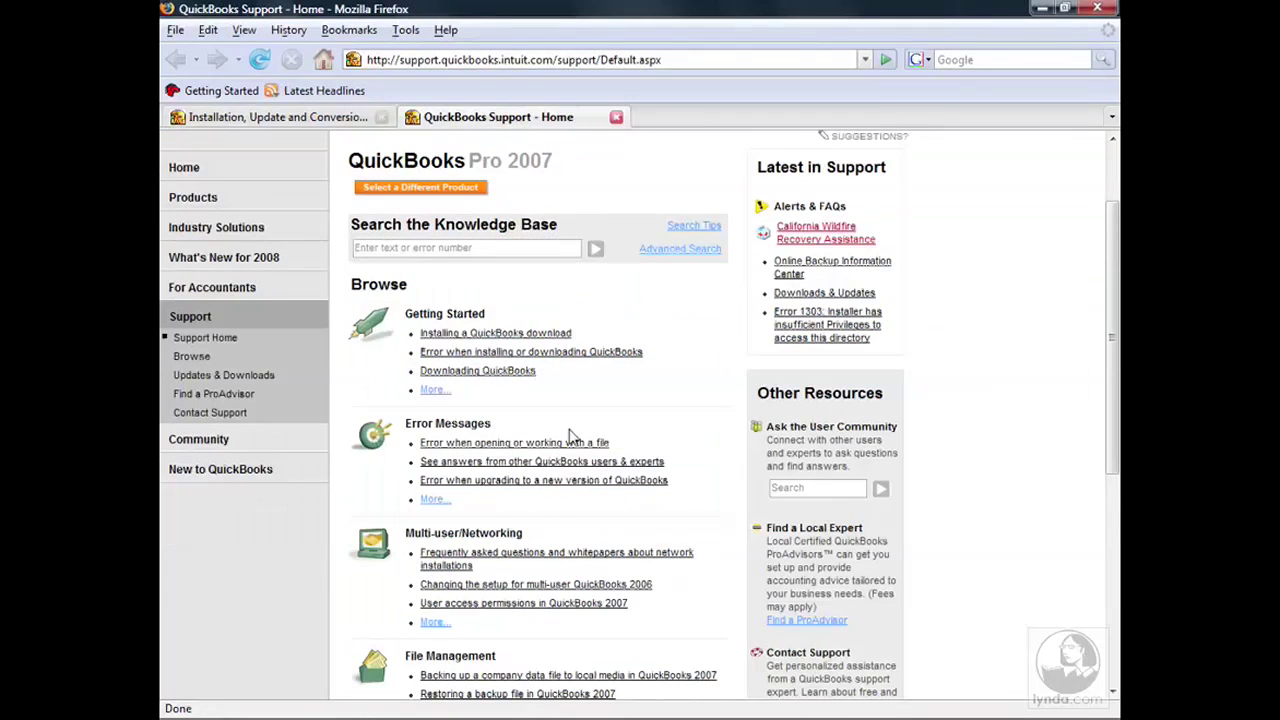
{"action": "mouse_move", "coordinate": [677, 573]}
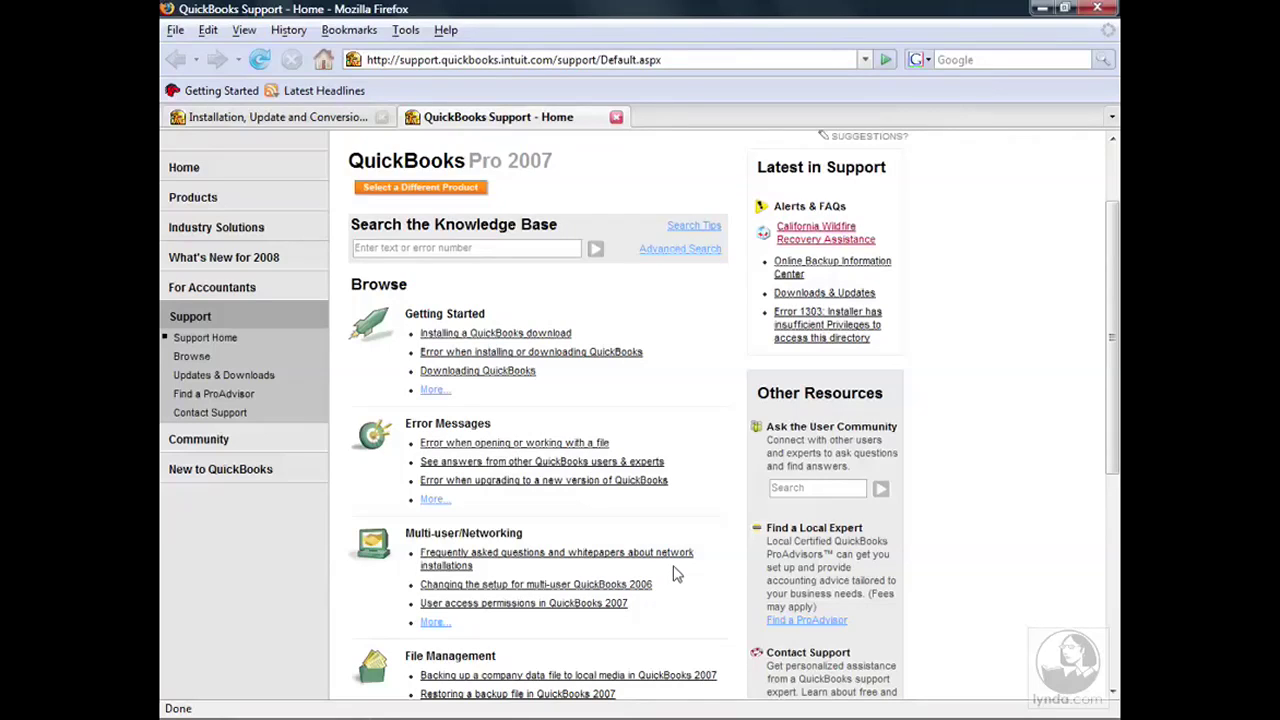
{"action": "mouse_move", "coordinate": [500, 84]}
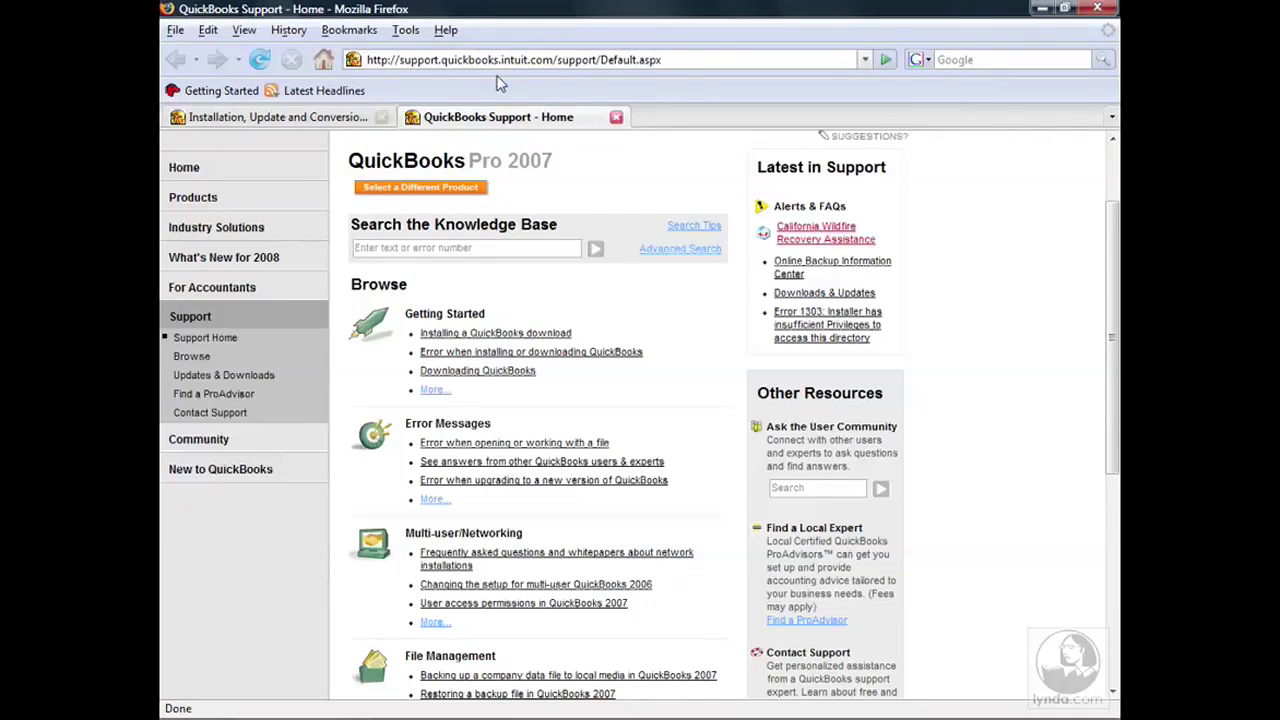
{"action": "mouse_move", "coordinate": [680, 558]}
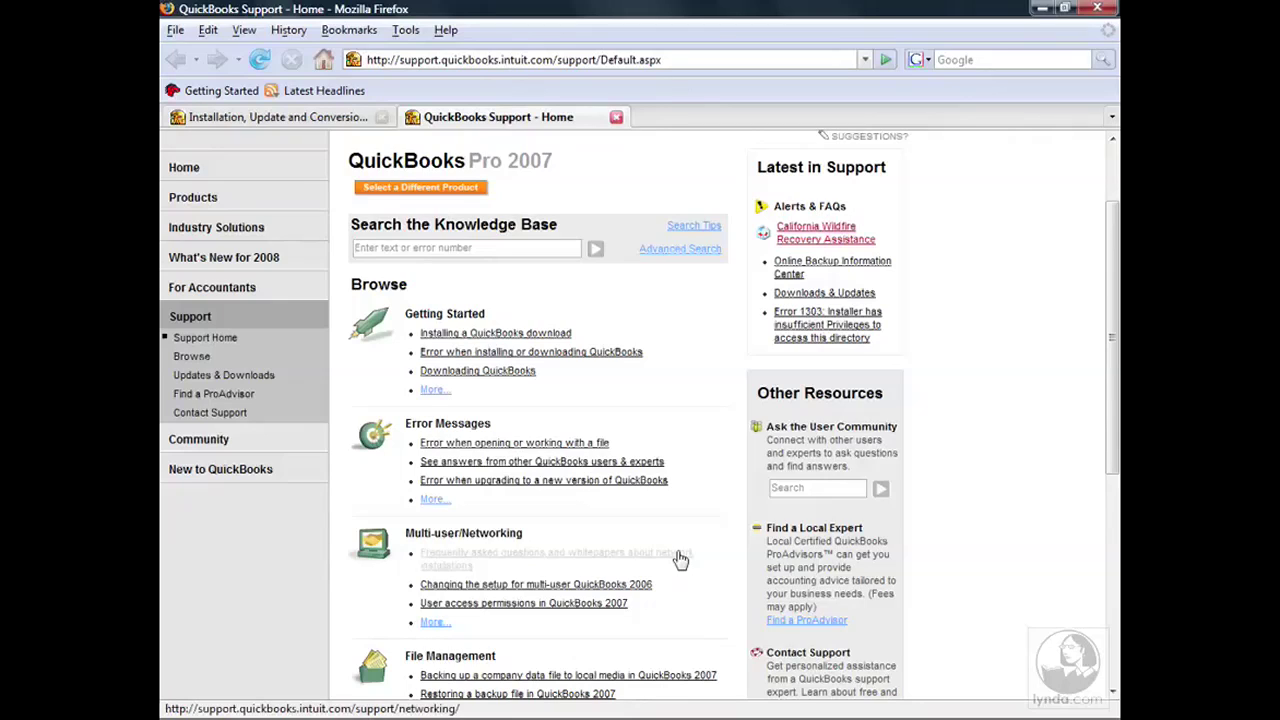
{"action": "mouse_move", "coordinate": [585, 536]}
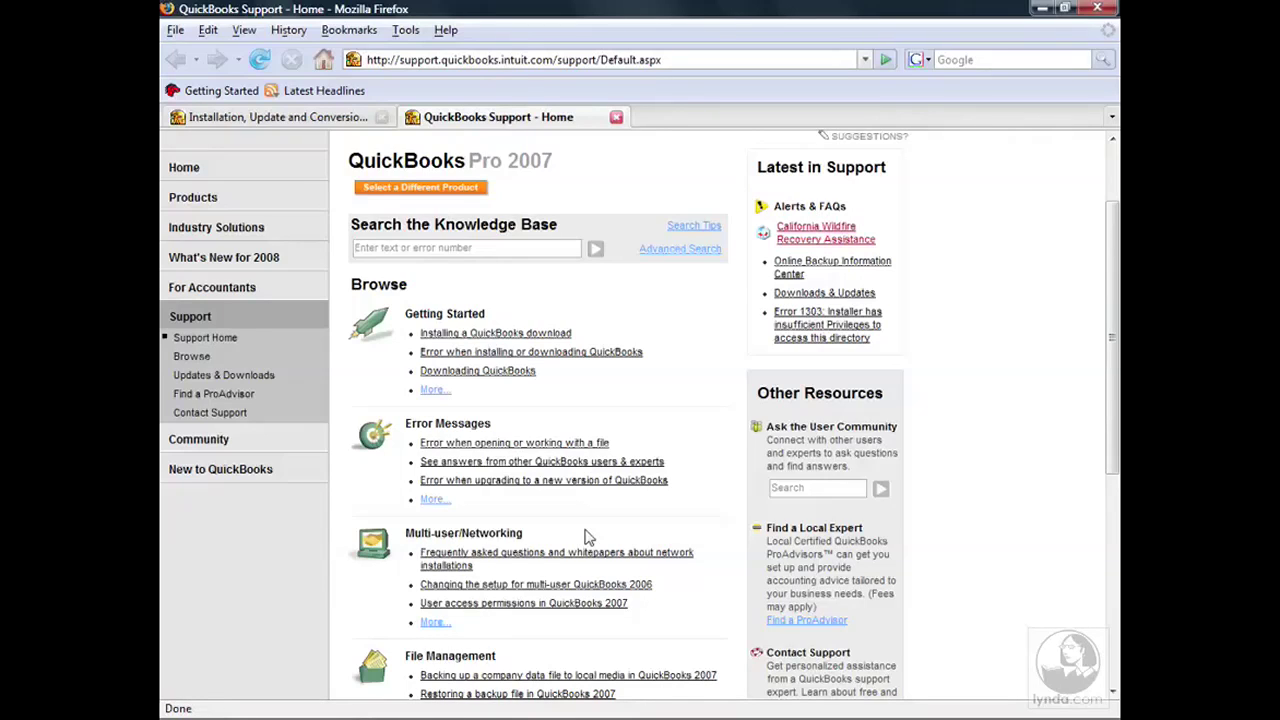